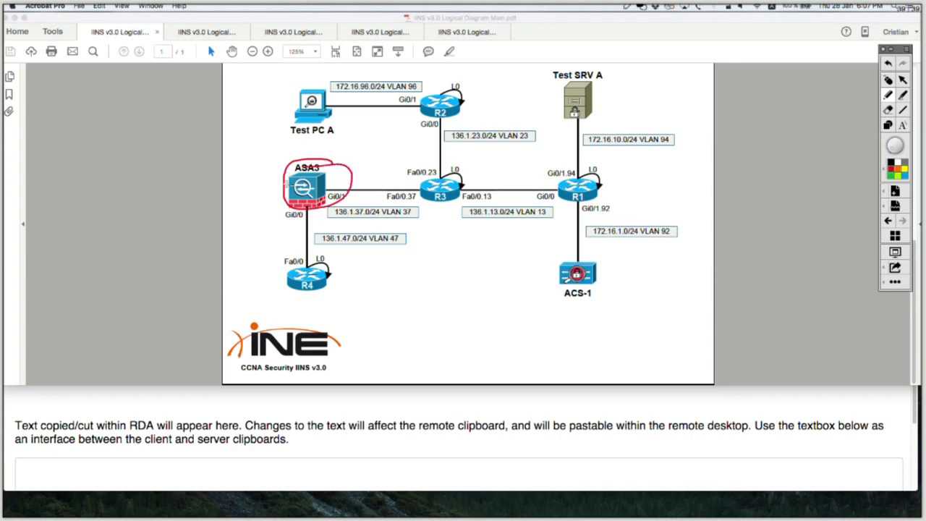
{"action": "mouse_move", "coordinate": [257, 175]}
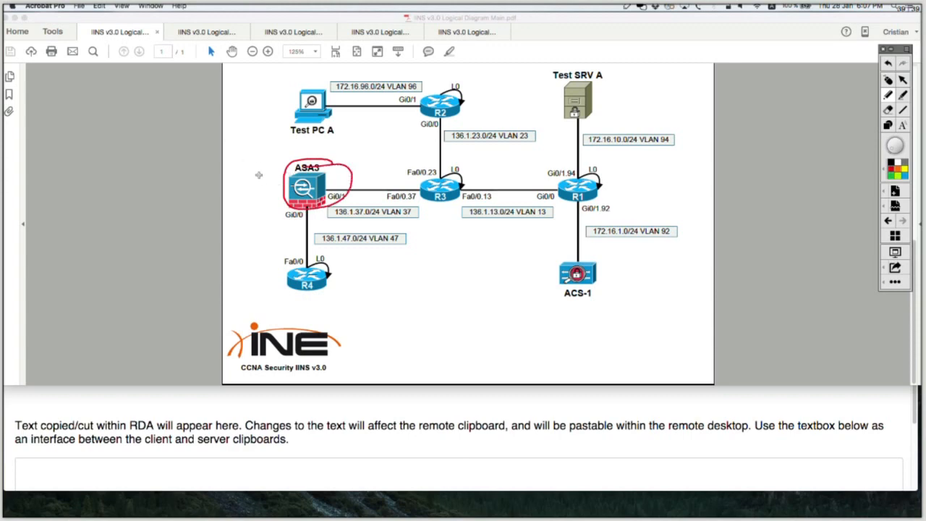
Sketch a red freehand arrow near ASA3 pointing in the traffic-flow direction.
{"action": "left_click_drag", "start_coordinate": [253, 224], "coordinate": [380, 133]}
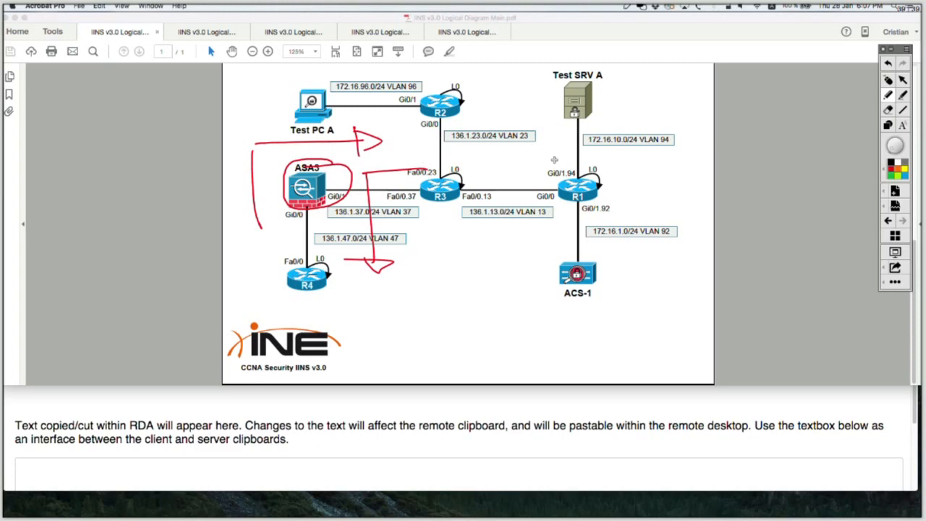
{"action": "mouse_move", "coordinate": [638, 168]}
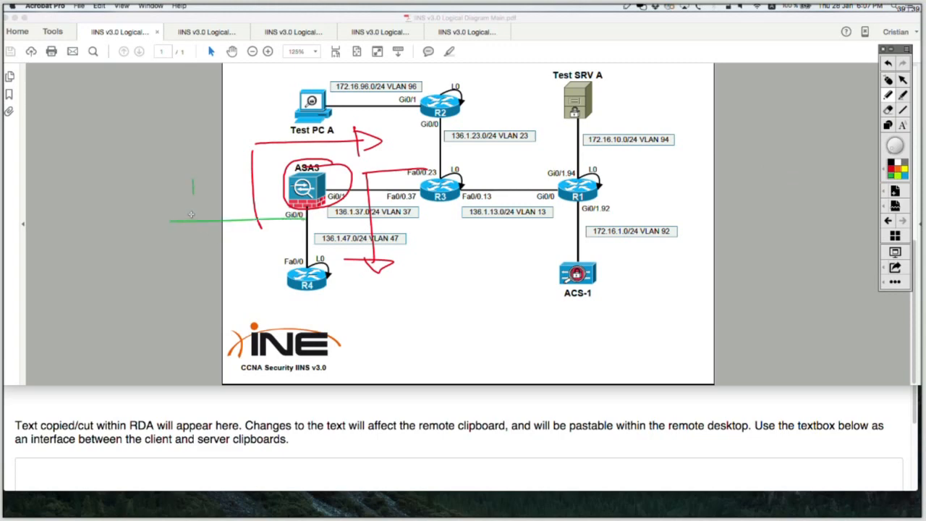
Sketch a green line plus labelled up and down arrows beside the firewall's left side.
{"action": "left_click_drag", "start_coordinate": [188, 218], "coordinate": [206, 174]}
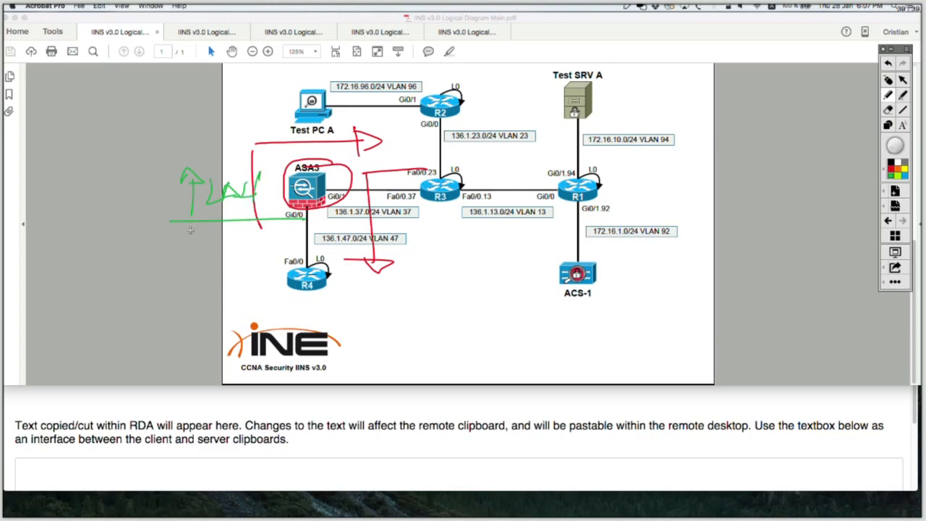
{"action": "left_click_drag", "start_coordinate": [188, 225], "coordinate": [188, 282]}
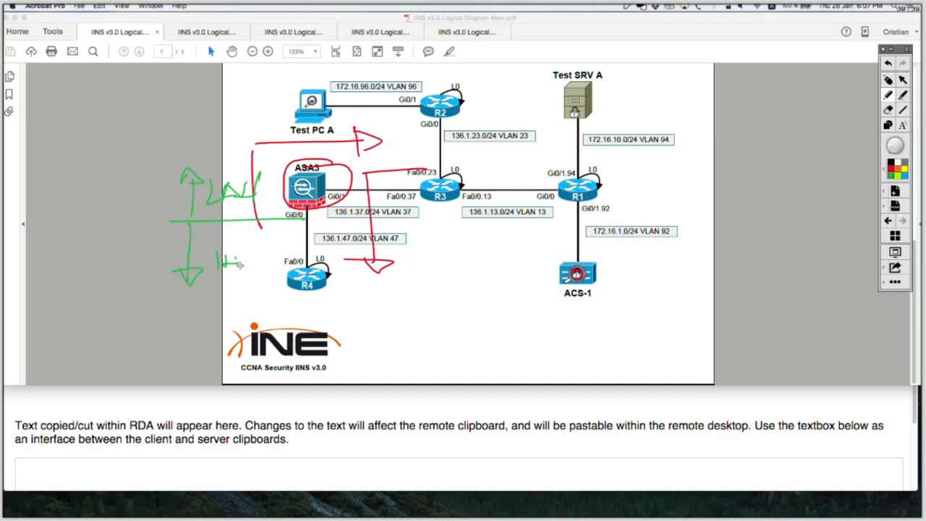
{"action": "left_click_drag", "start_coordinate": [217, 246], "coordinate": [268, 275]}
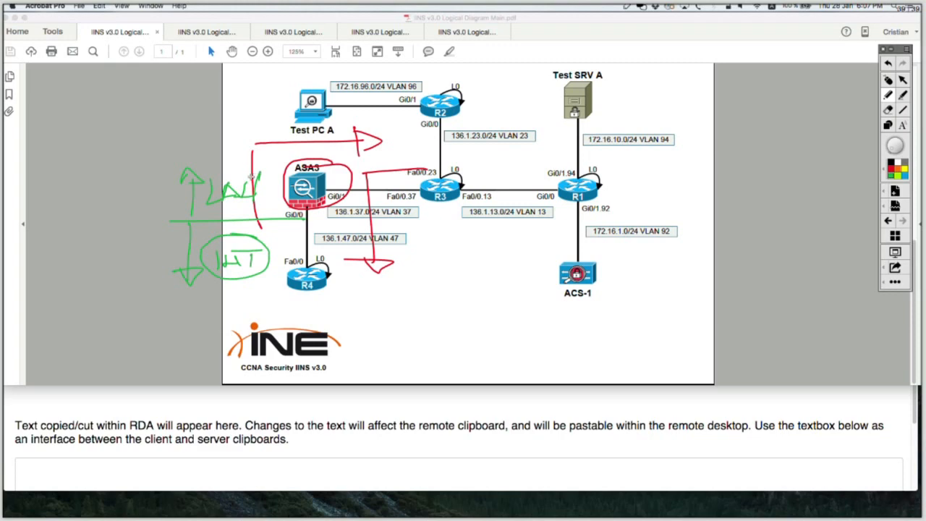
{"action": "mouse_move", "coordinate": [203, 176]}
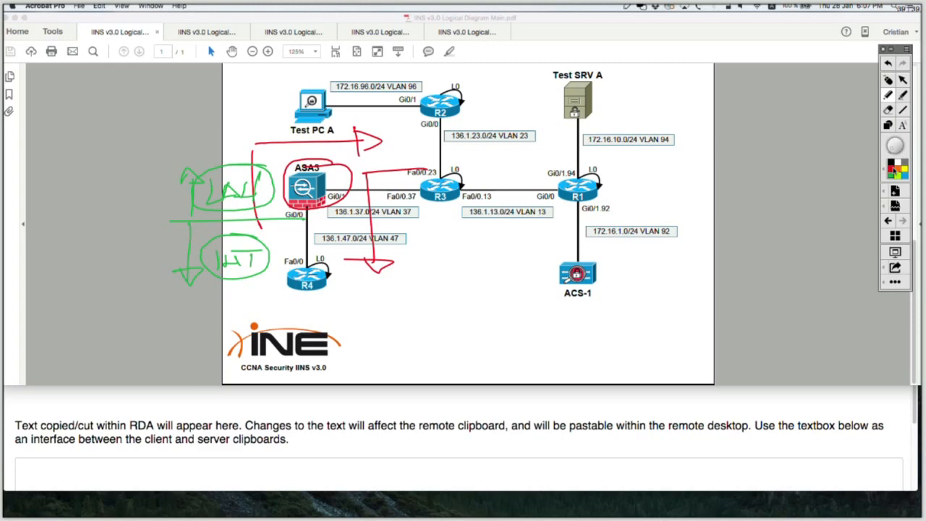
{"action": "mouse_move", "coordinate": [391, 147]}
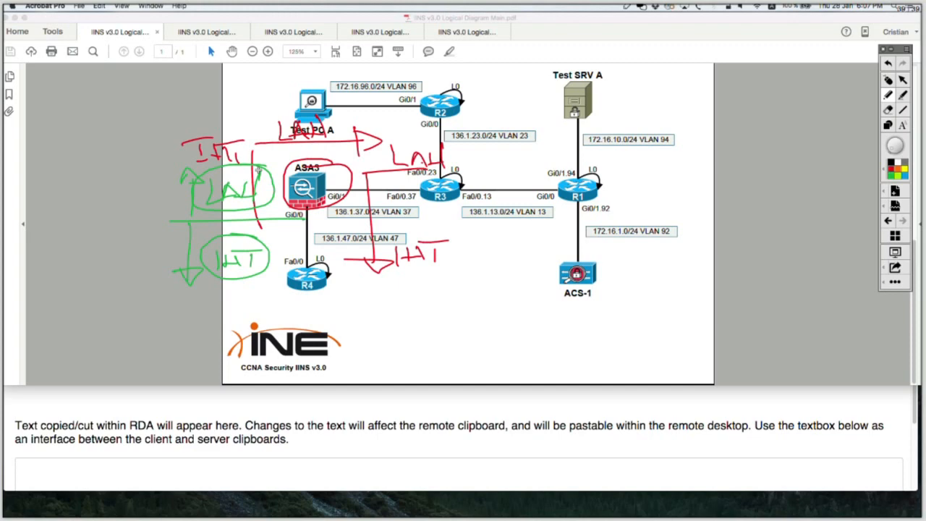
{"action": "mouse_move", "coordinate": [257, 113]}
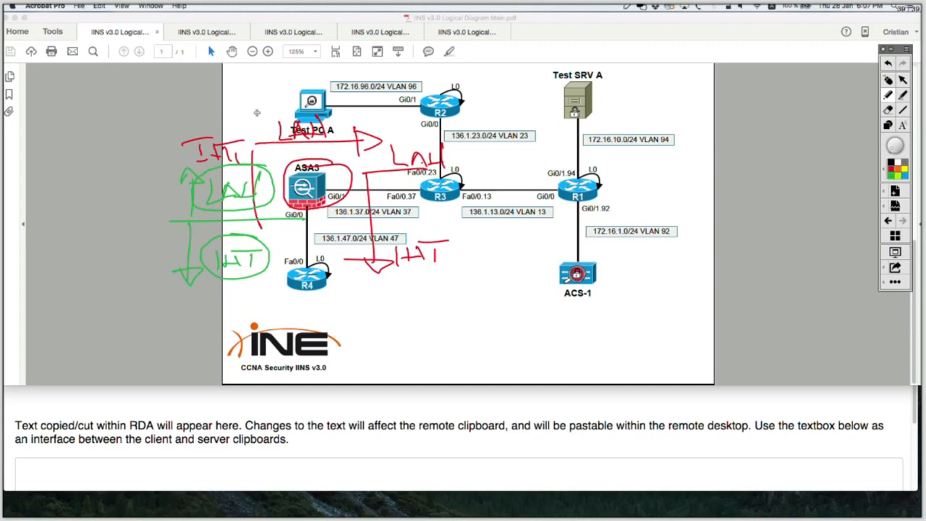
{"action": "mouse_move", "coordinate": [333, 151]}
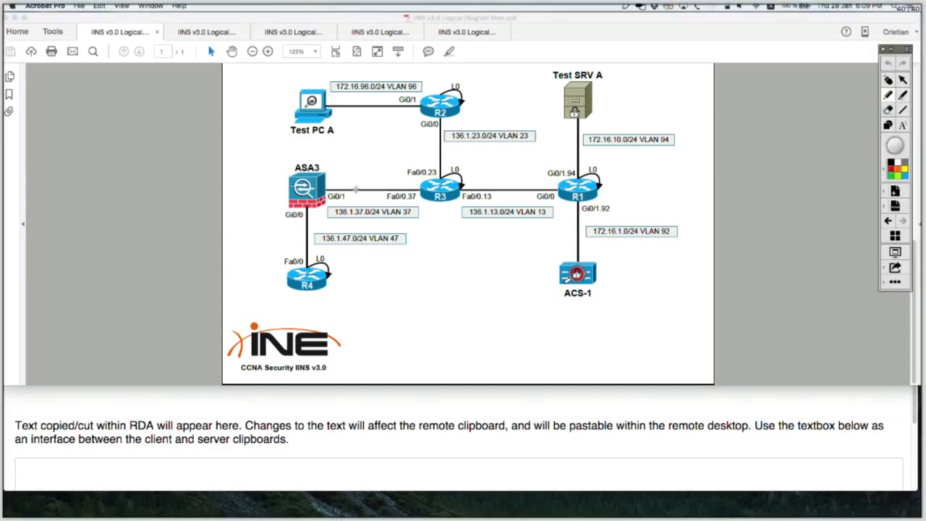
{"action": "left_click_drag", "start_coordinate": [325, 188], "coordinate": [348, 197]}
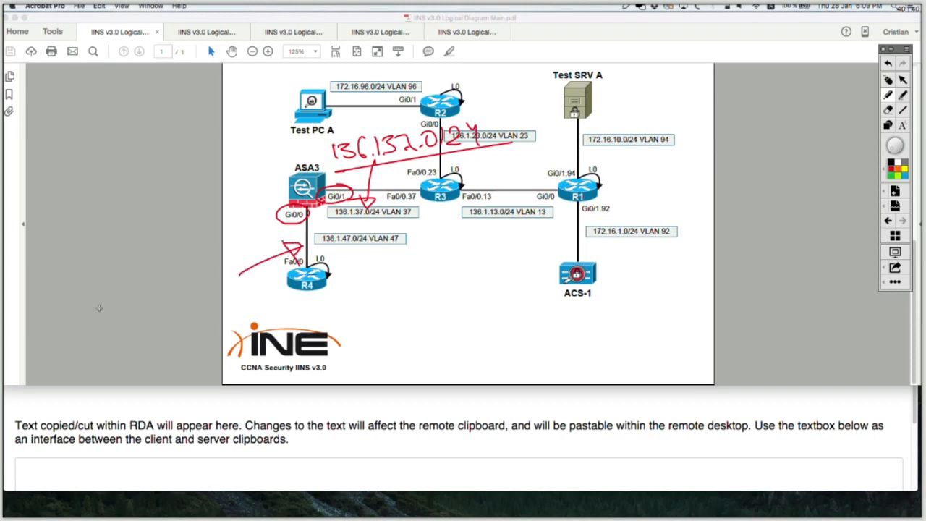
{"action": "left_click_drag", "start_coordinate": [94, 304], "coordinate": [147, 290]}
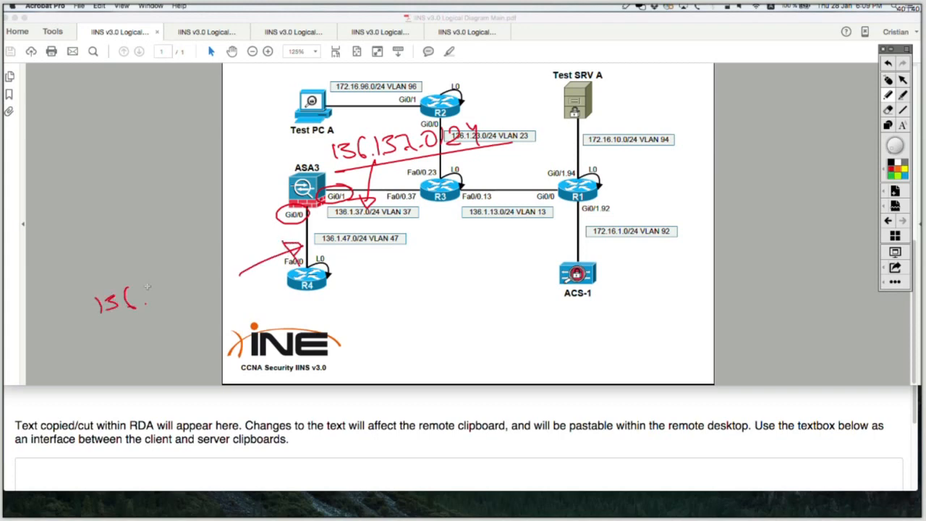
{"action": "left_click_drag", "start_coordinate": [145, 297], "coordinate": [206, 293]}
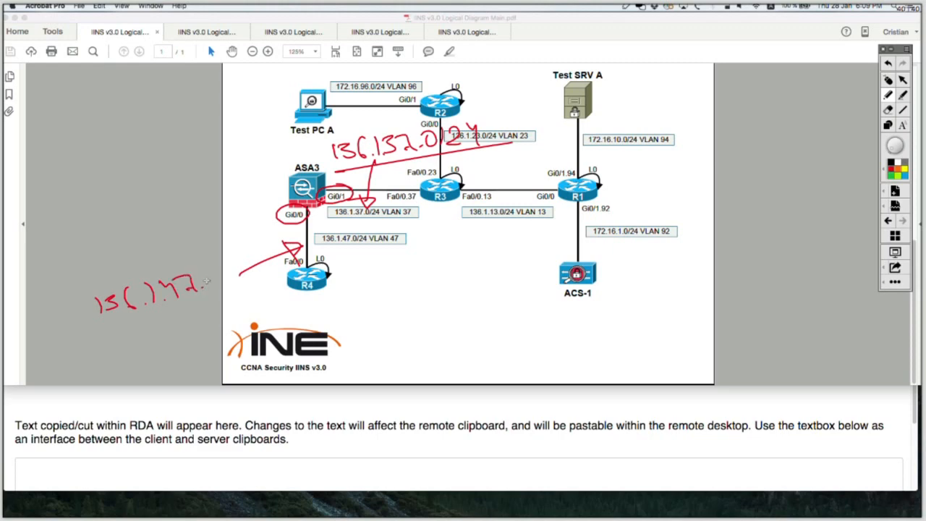
{"action": "left_click_drag", "start_coordinate": [202, 290], "coordinate": [289, 275]}
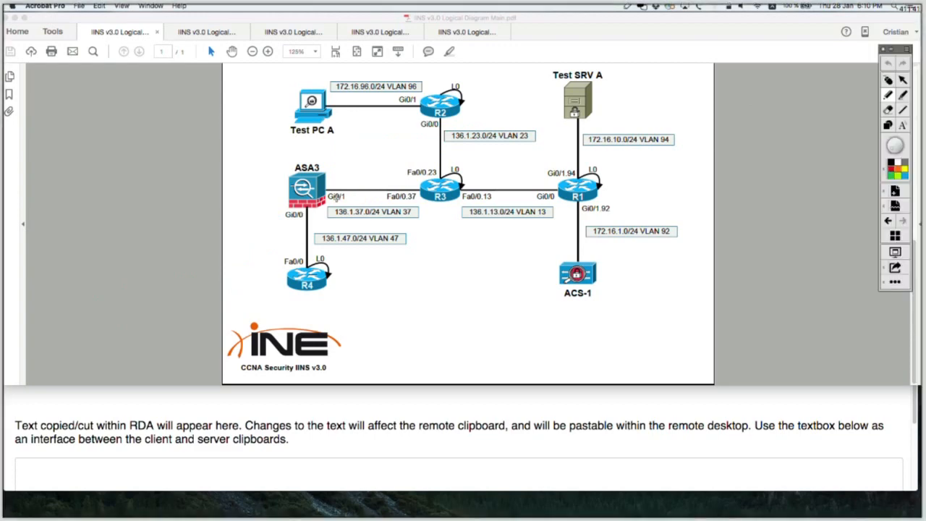
Circle the firewall interface labels and the VLAN 37 label on the ASA3–R3 link.
{"action": "left_click_drag", "start_coordinate": [321, 177], "coordinate": [354, 200]}
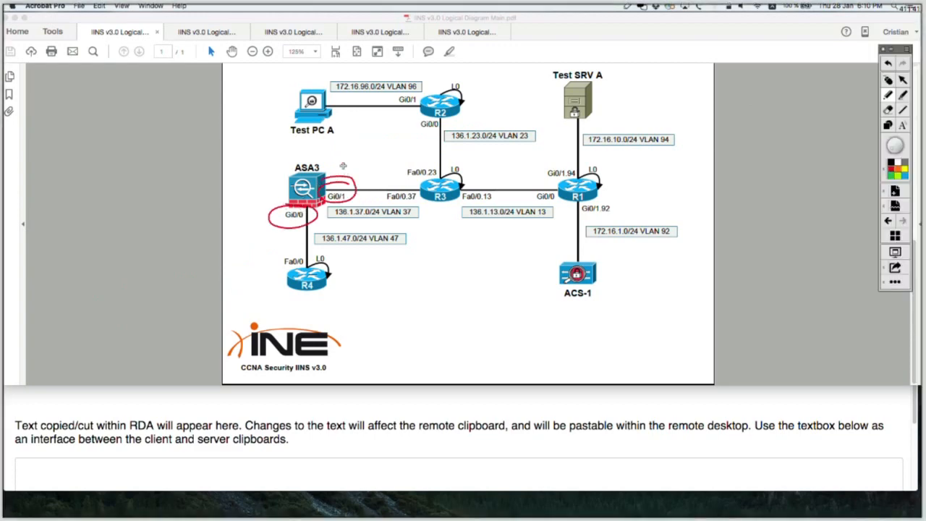
{"action": "left_click_drag", "start_coordinate": [345, 159], "coordinate": [374, 174]}
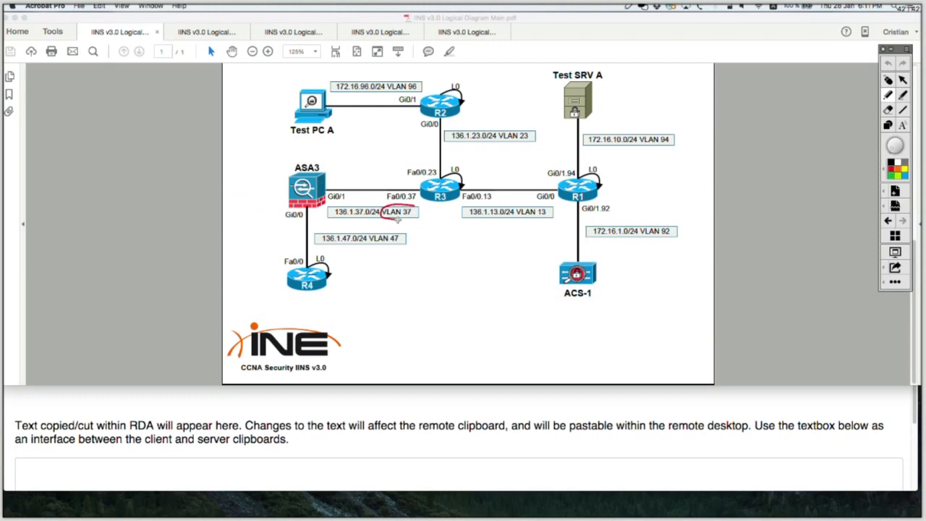
Circle VLAN 47 and draw arrows from both VLAN labels back to ASA3.
{"action": "left_click_drag", "start_coordinate": [380, 205], "coordinate": [417, 217]}
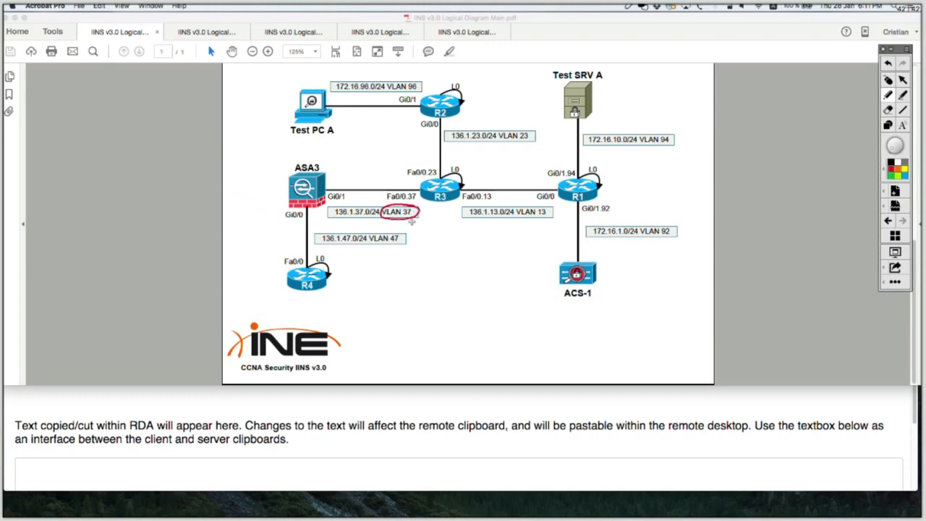
{"action": "mouse_move", "coordinate": [411, 232]}
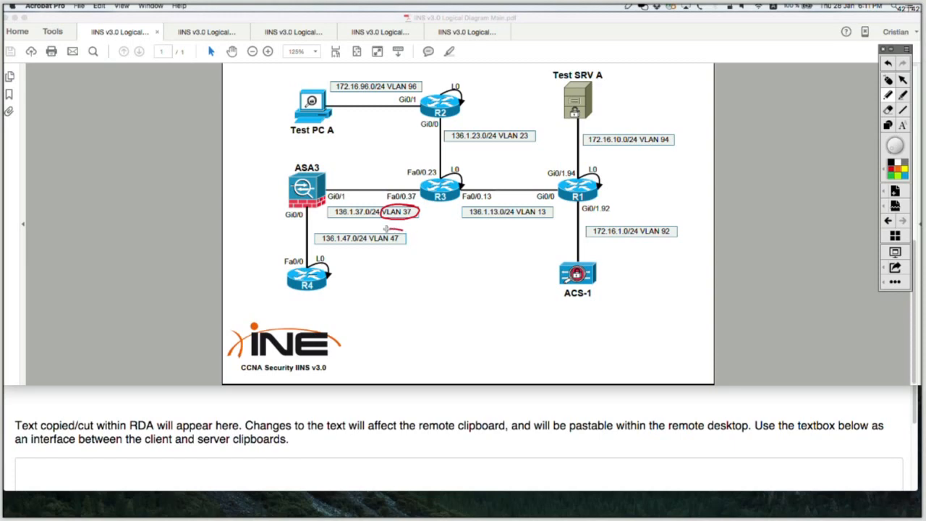
{"action": "left_click_drag", "start_coordinate": [365, 231], "coordinate": [406, 246]}
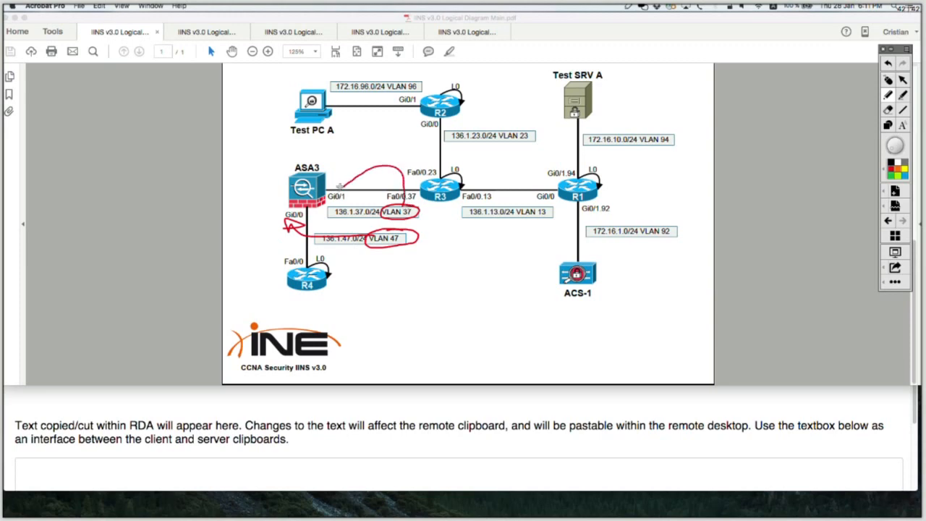
{"action": "mouse_move", "coordinate": [359, 200]}
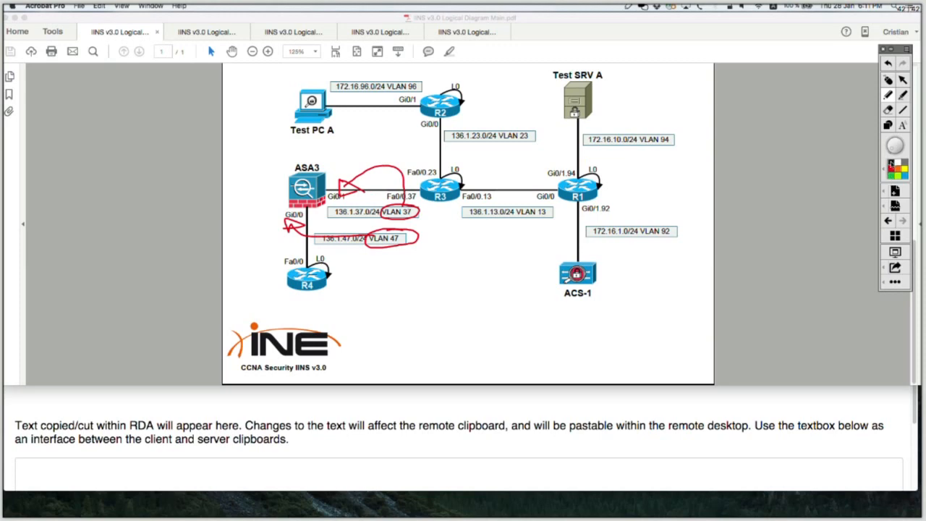
{"action": "left_click_drag", "start_coordinate": [205, 144], "coordinate": [374, 170]}
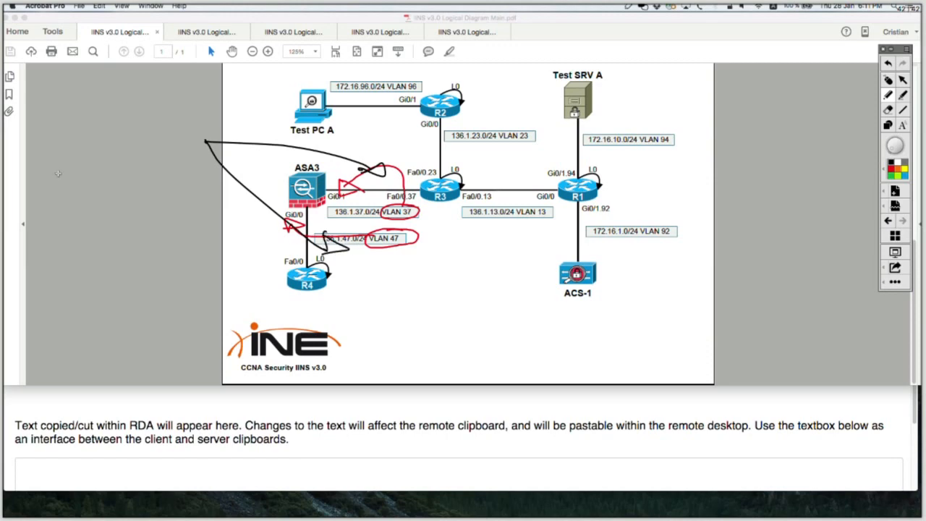
Handwrite 'VLAN37 = VLAN47' in black in the left margin.
{"action": "left_click_drag", "start_coordinate": [36, 128], "coordinate": [87, 127]}
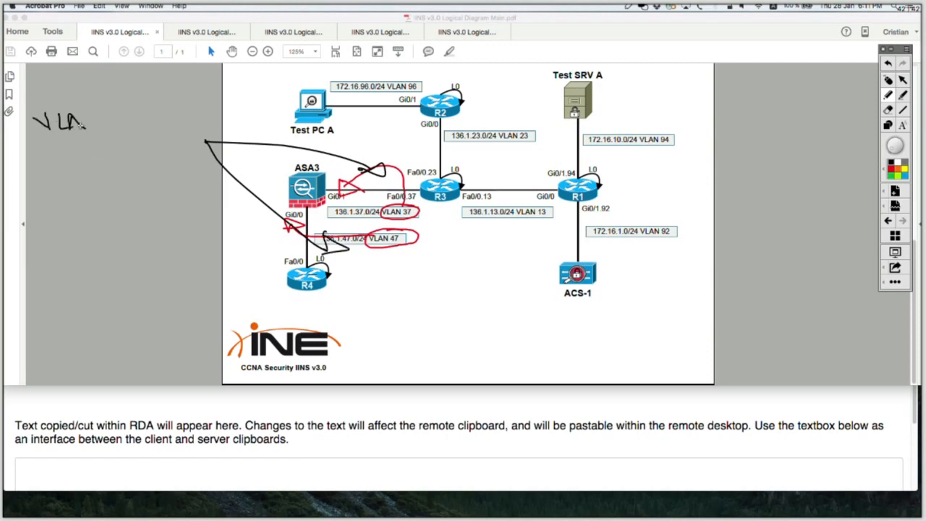
{"action": "left_click_drag", "start_coordinate": [86, 123], "coordinate": [195, 116]}
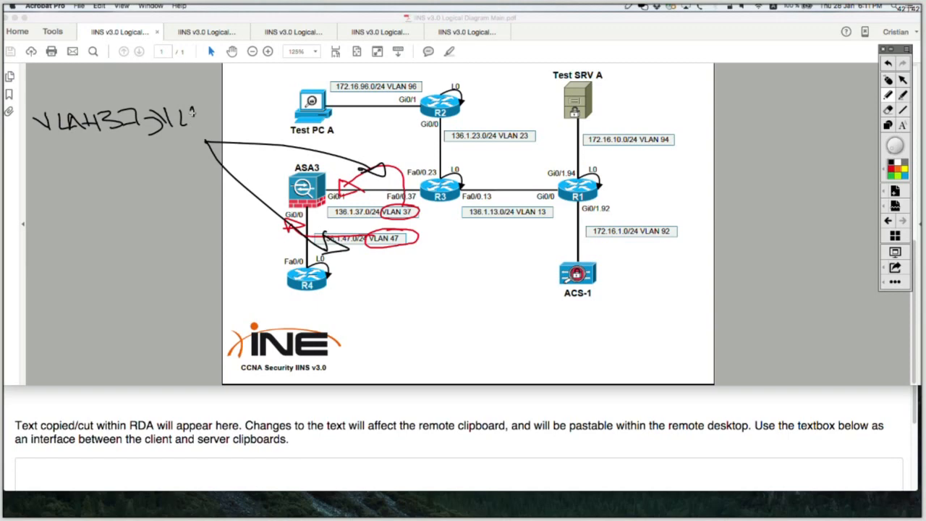
{"action": "left_click_drag", "start_coordinate": [195, 116], "coordinate": [254, 116]}
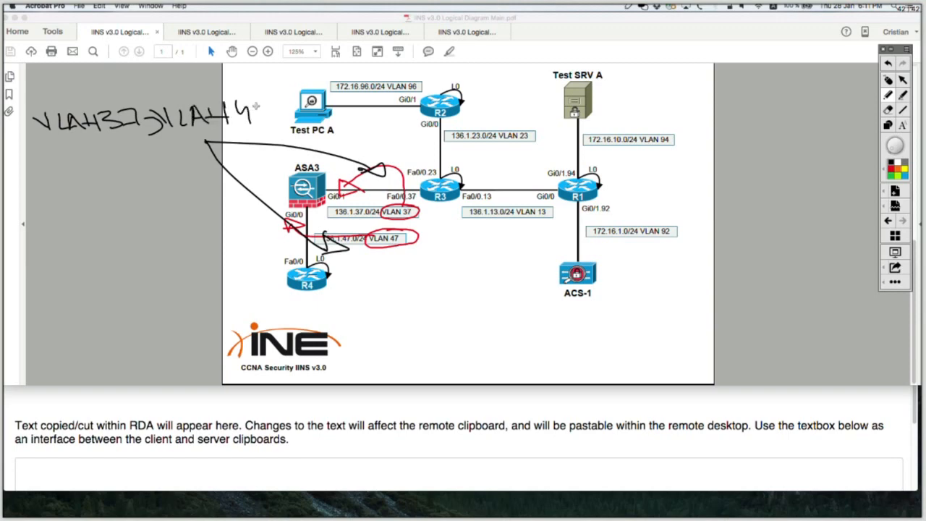
{"action": "left_click_drag", "start_coordinate": [254, 113], "coordinate": [278, 116]}
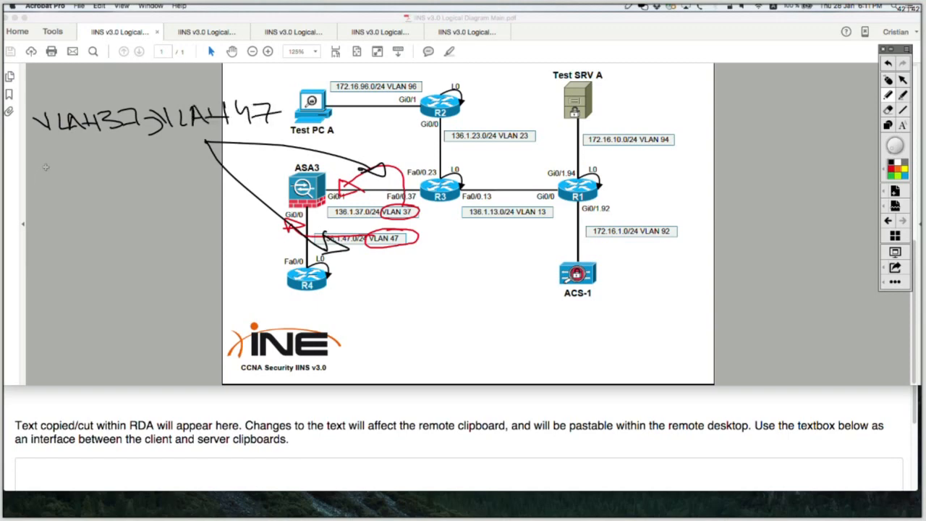
Handwrite the shared subnet 136.1.100.0/24 below it and underline the note.
{"action": "left_click_drag", "start_coordinate": [37, 173], "coordinate": [94, 176]}
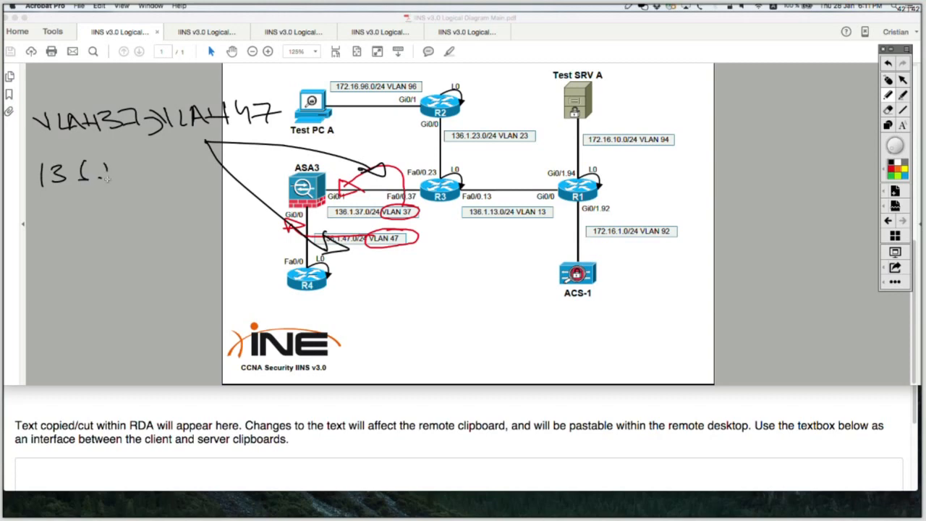
{"action": "left_click_drag", "start_coordinate": [109, 173], "coordinate": [160, 174]}
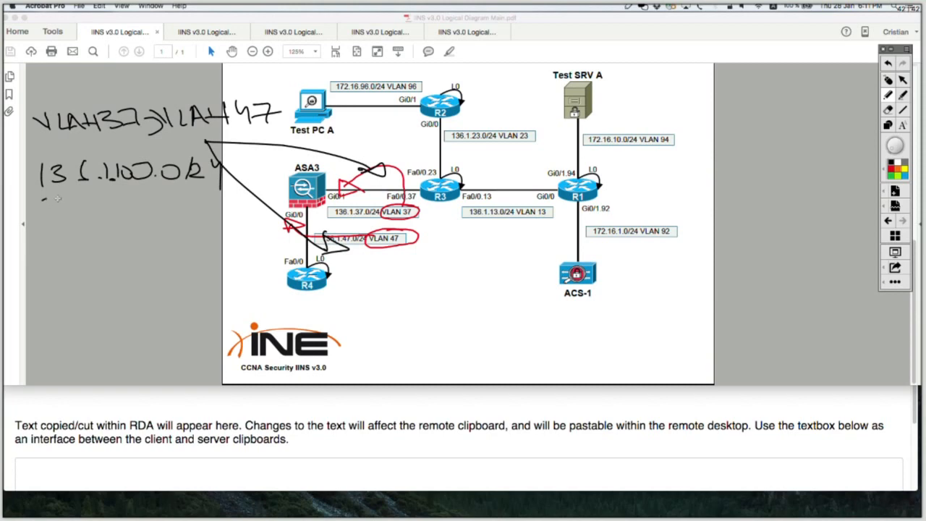
{"action": "left_click_drag", "start_coordinate": [44, 189], "coordinate": [231, 187]}
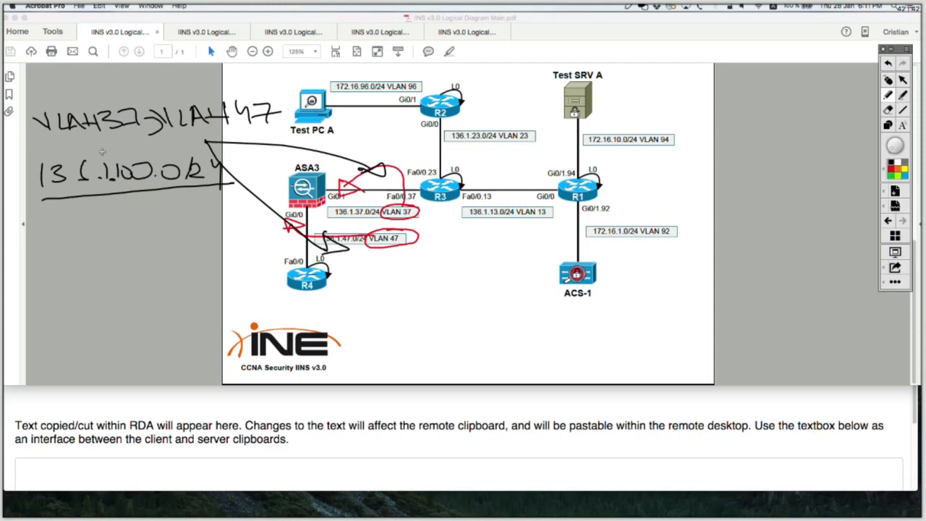
{"action": "mouse_move", "coordinate": [633, 45]}
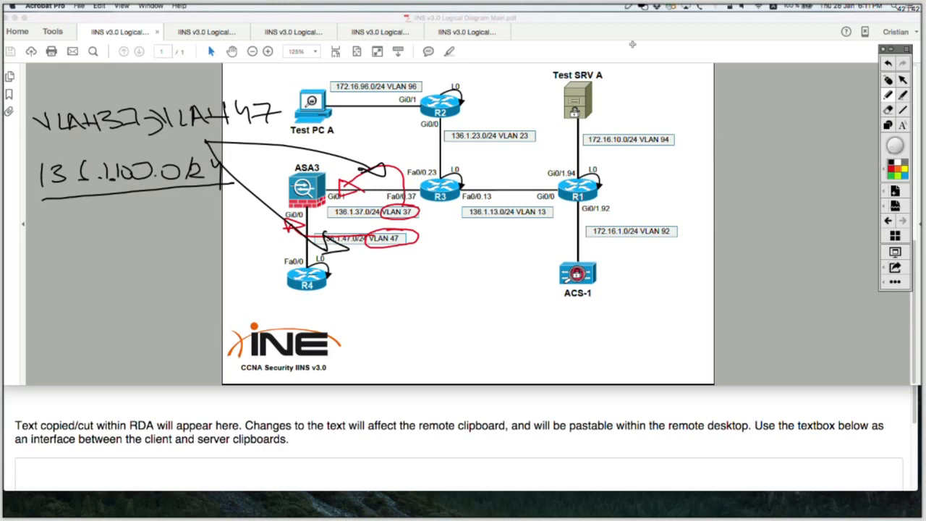